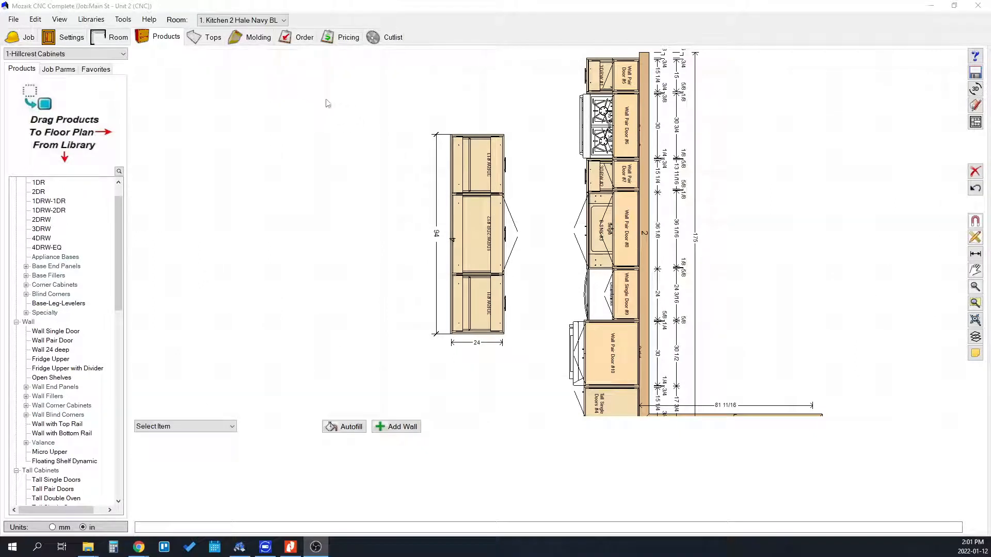
{"action": "mouse_move", "coordinate": [381, 99]}
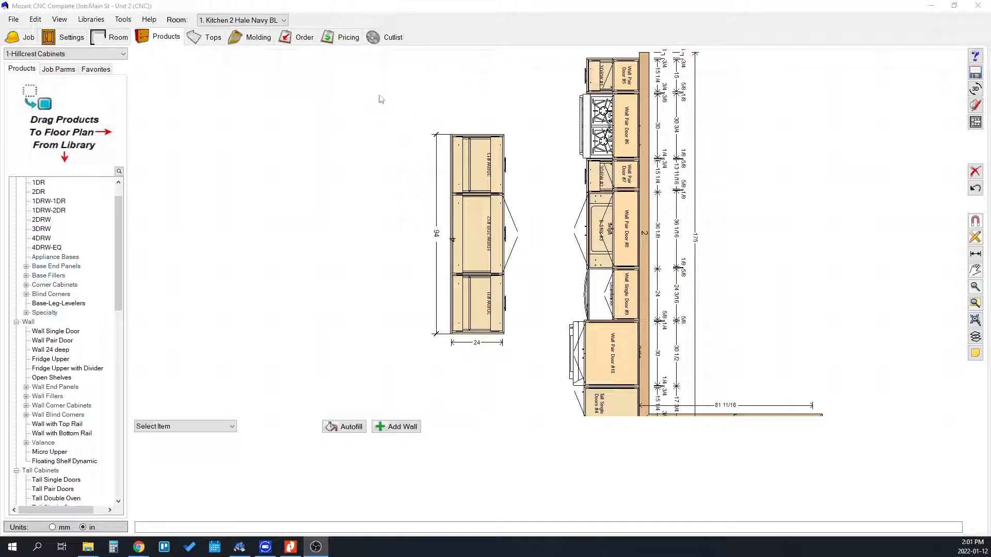
Bring up Override Textures for the wall cabinets above the range and the wall cabinet group.
{"action": "left_click", "coordinate": [477, 233]}
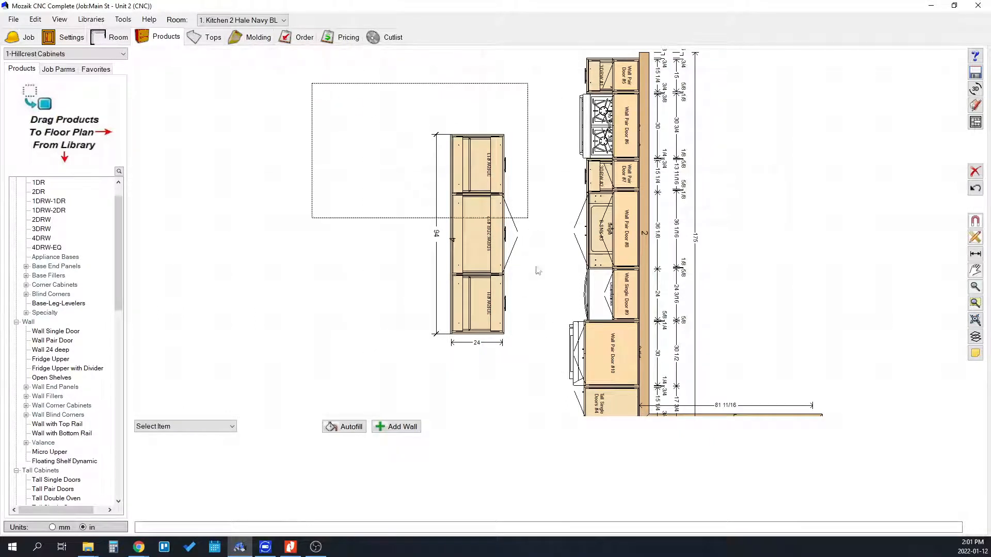
{"action": "left_click", "coordinate": [482, 240]}
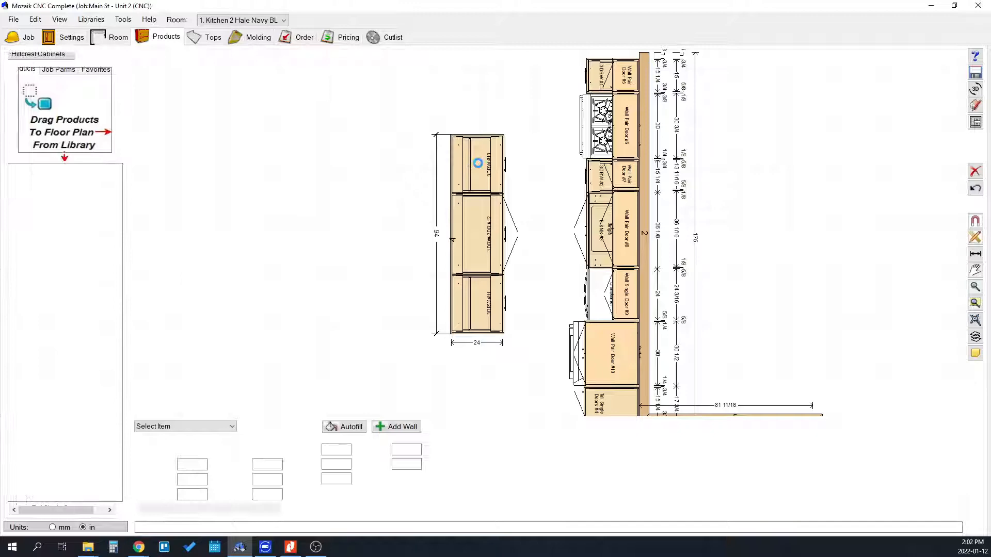
{"action": "left_click", "coordinate": [477, 163]}
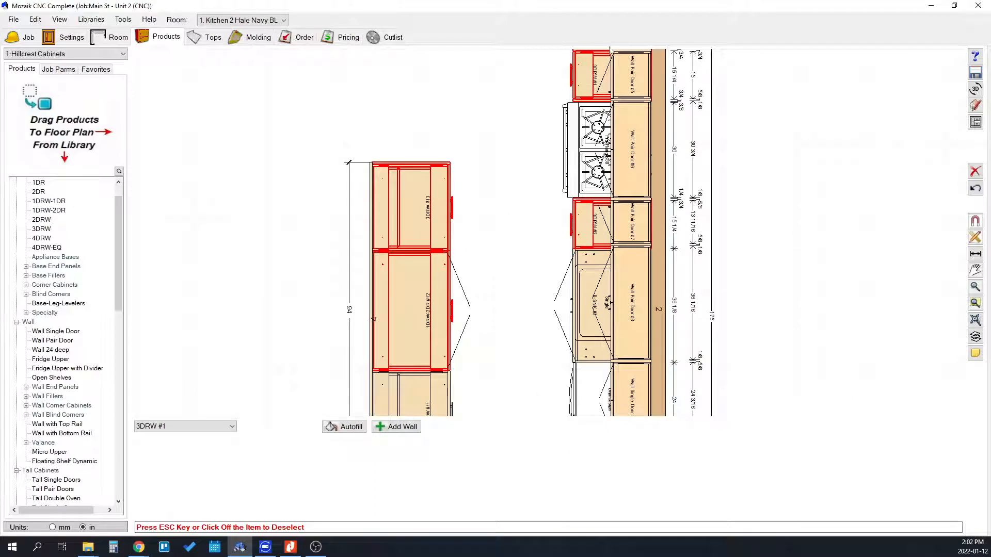
{"action": "left_click", "coordinate": [516, 202]}
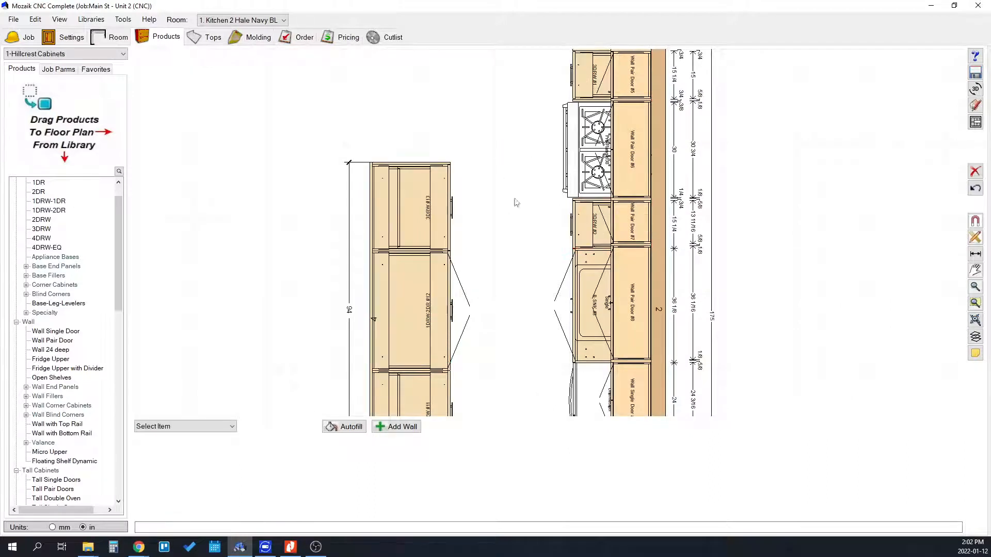
{"action": "left_click", "coordinate": [591, 72]}
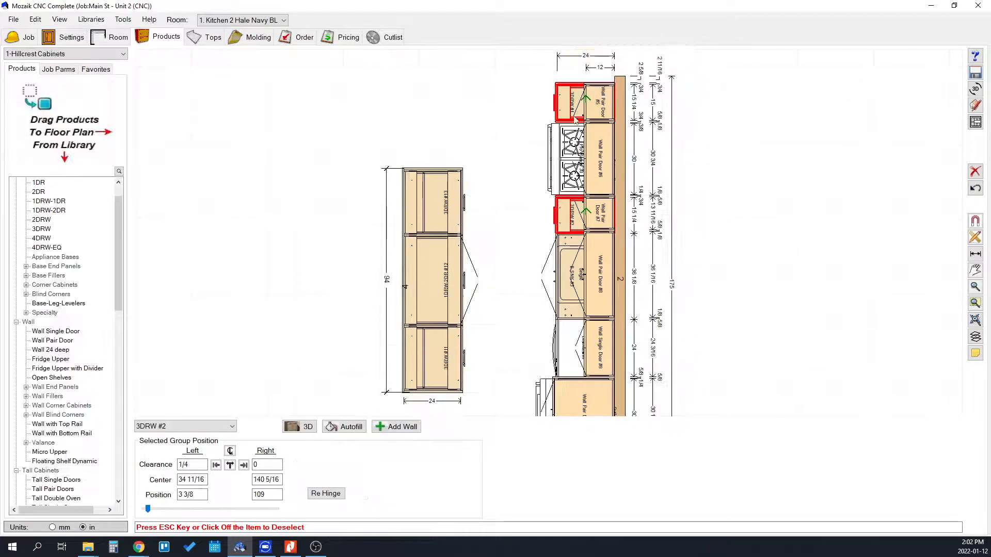
{"action": "right_click", "coordinate": [571, 103]}
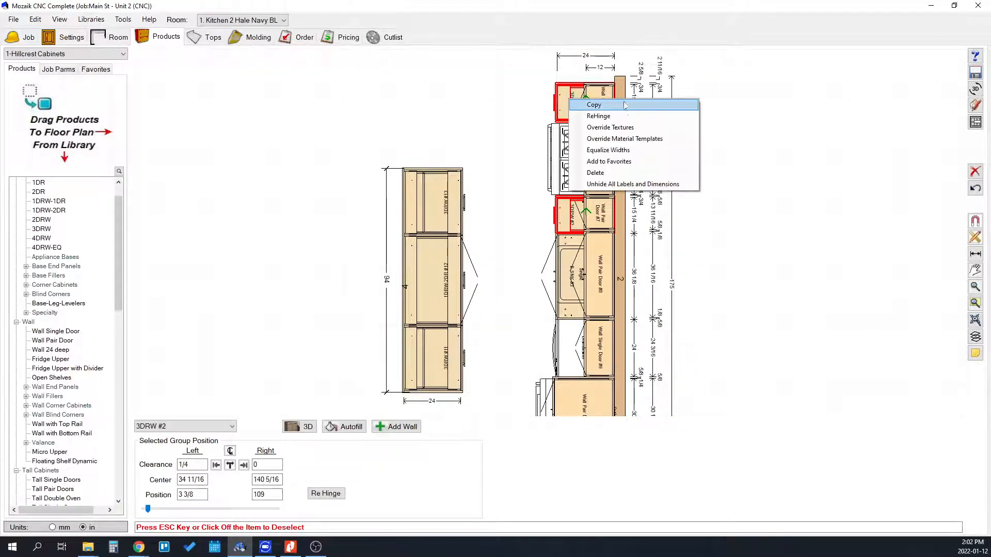
{"action": "mouse_move", "coordinate": [610, 127]}
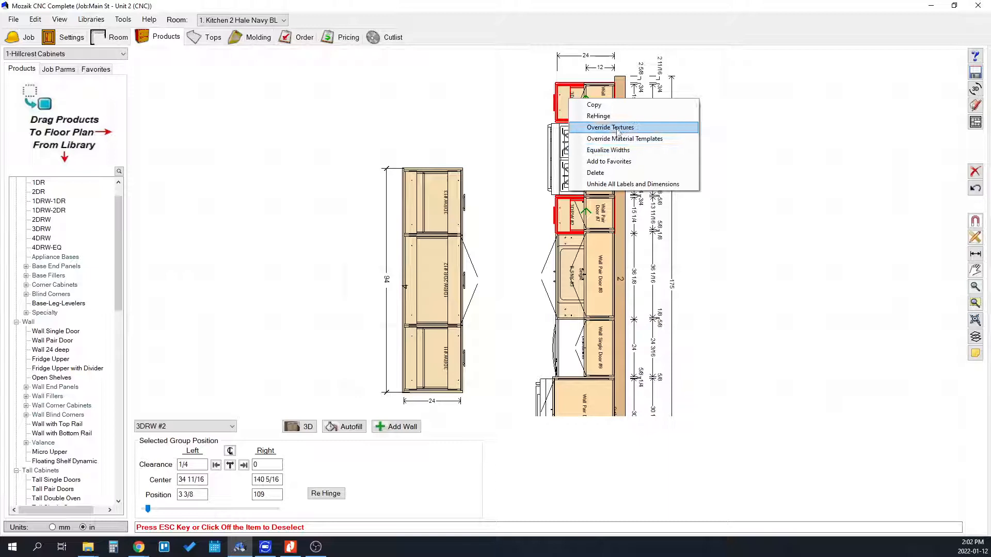
{"action": "left_click", "coordinate": [610, 127]}
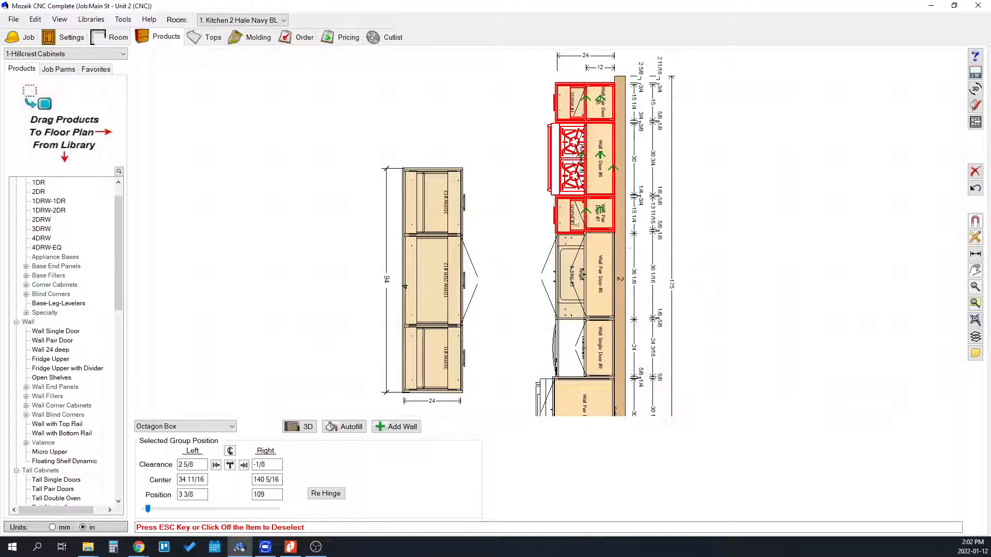
{"action": "right_click", "coordinate": [576, 216]}
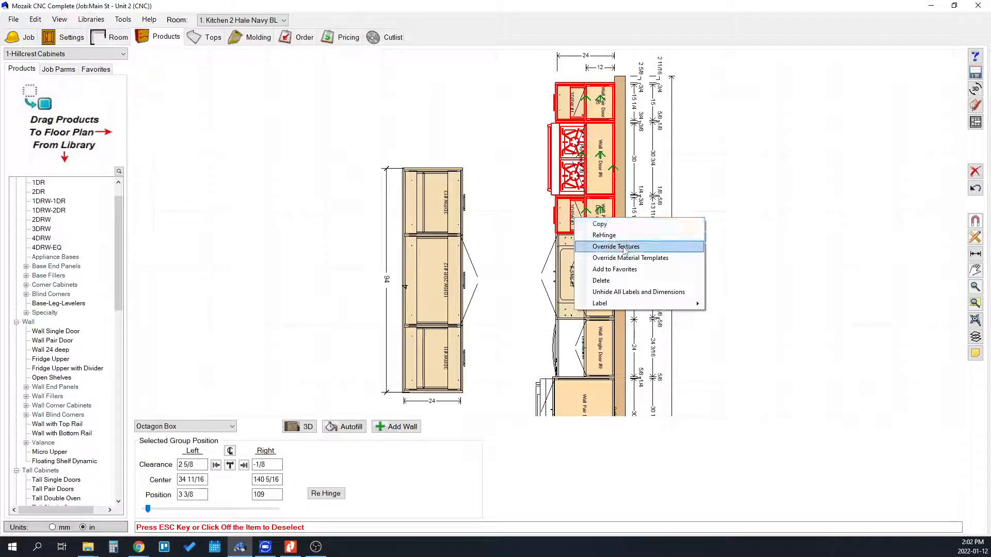
{"action": "left_click", "coordinate": [615, 246]}
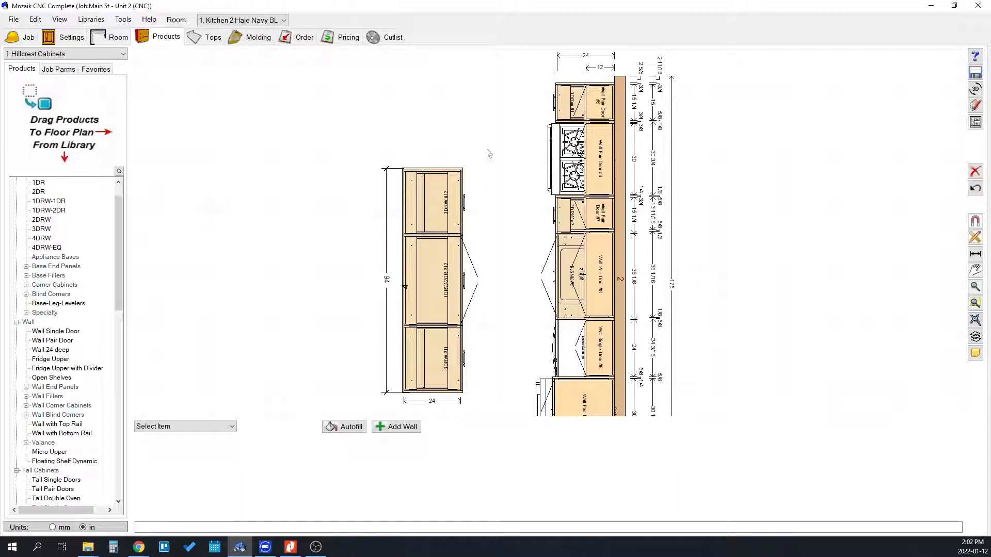
Bring up Override Textures for the tall cabinet and reach the base door texture file browser.
{"action": "left_click", "coordinate": [432, 278]}
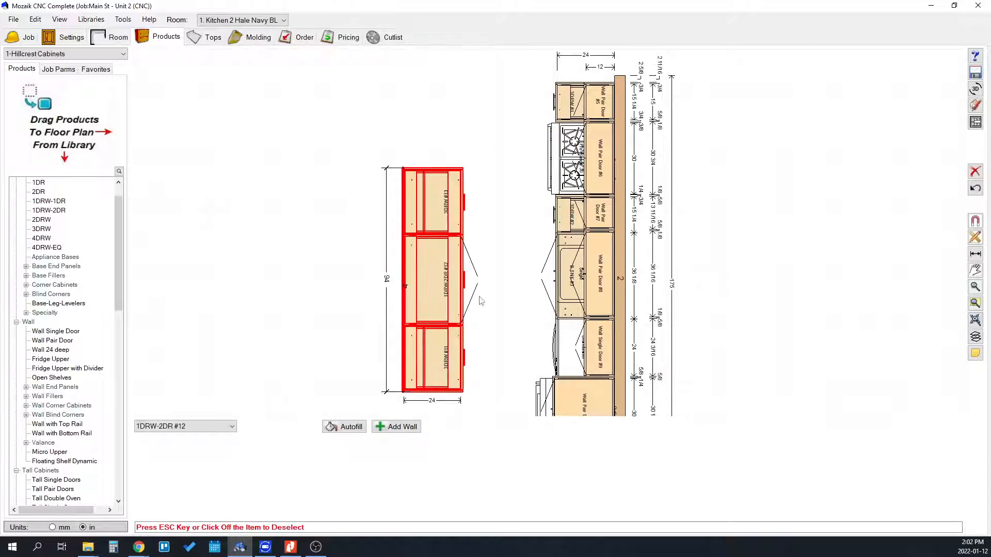
{"action": "left_click", "coordinate": [376, 415]}
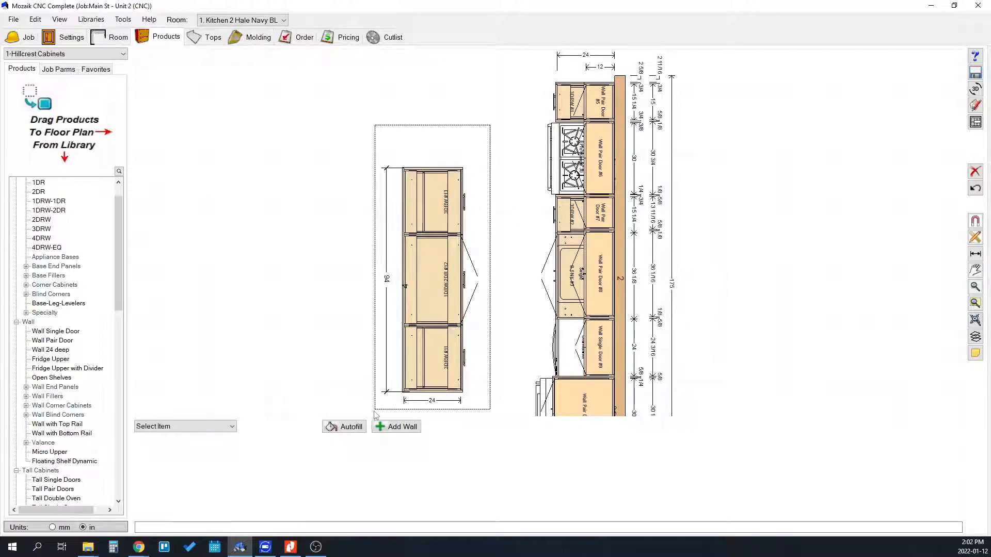
{"action": "right_click", "coordinate": [432, 283]}
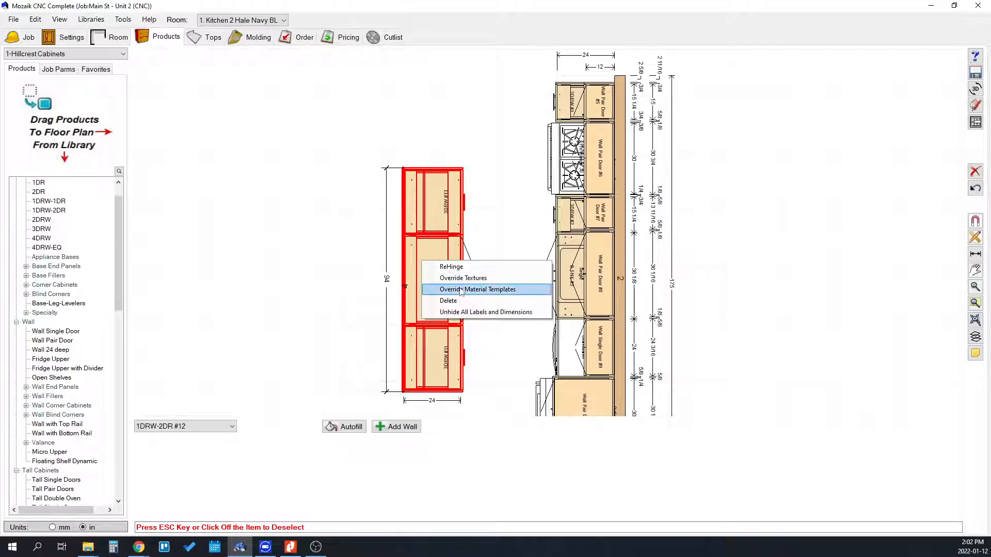
{"action": "left_click", "coordinate": [463, 279]}
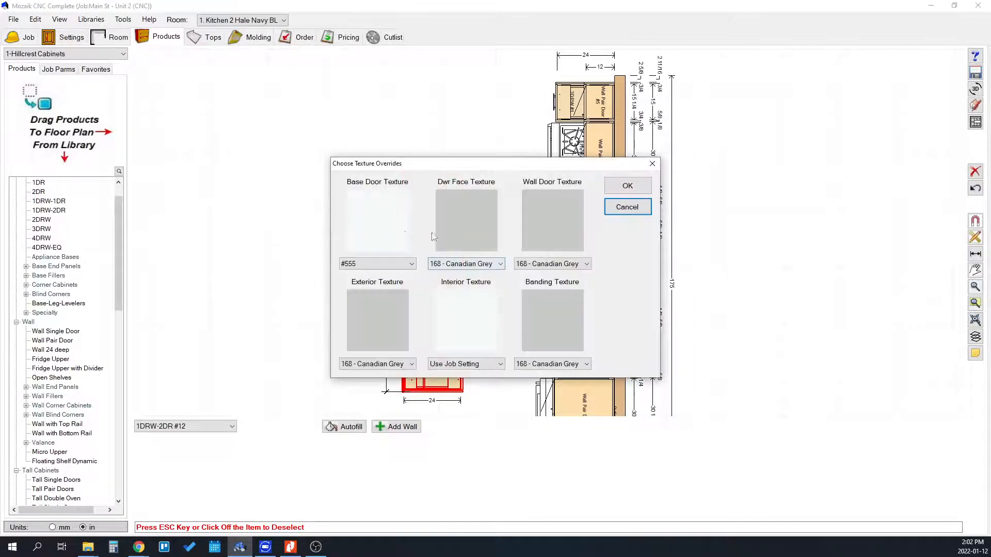
{"action": "left_click", "coordinate": [378, 220]}
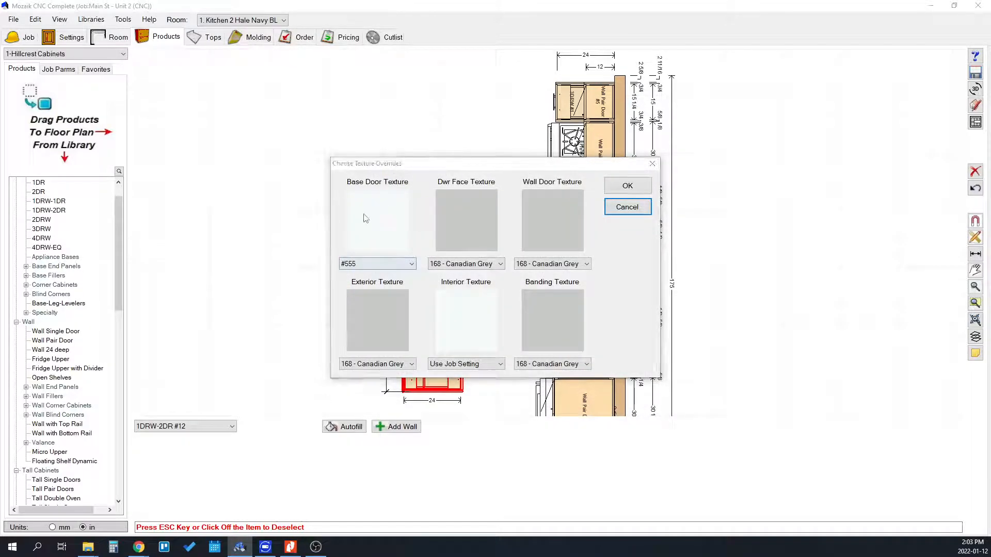
{"action": "mouse_move", "coordinate": [444, 226]}
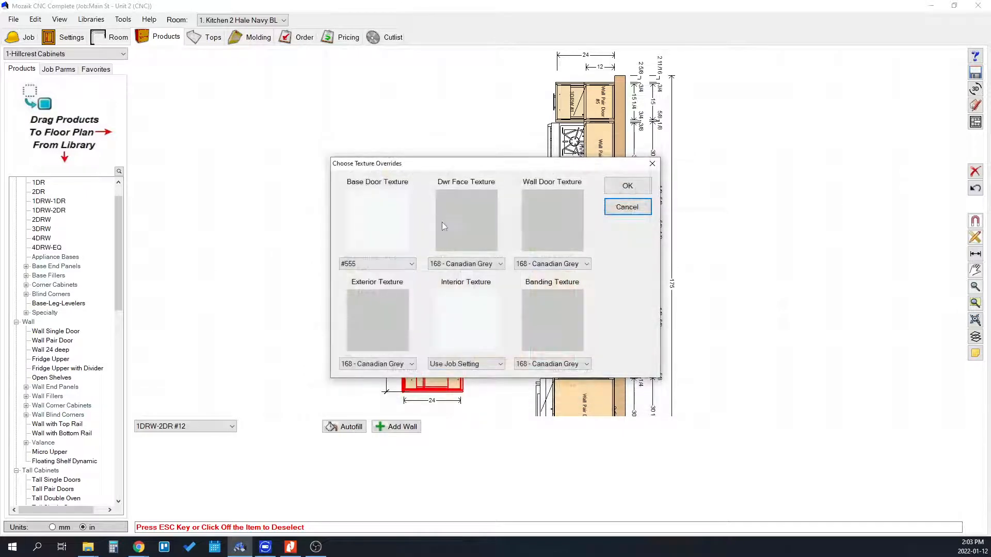
{"action": "left_click", "coordinate": [411, 264]}
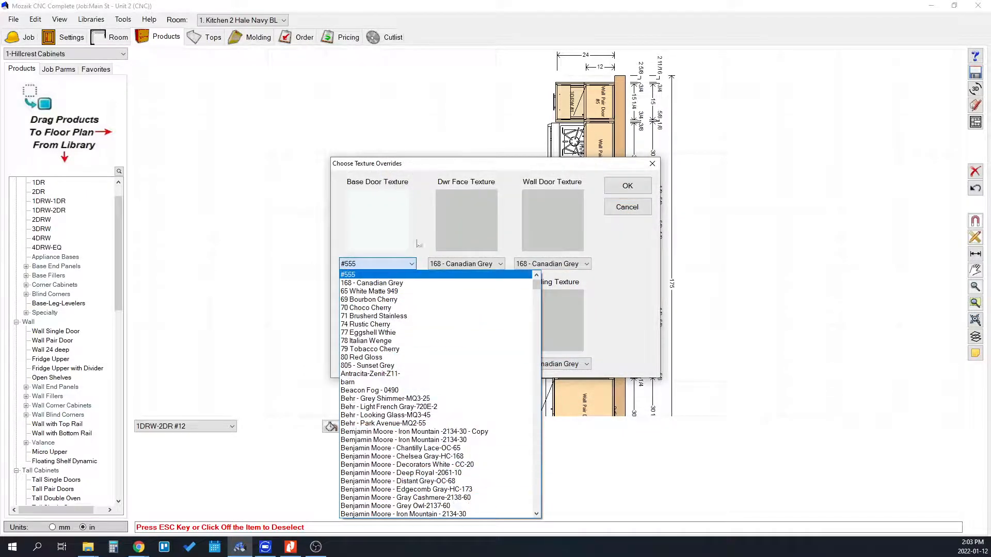
{"action": "left_click", "coordinate": [348, 274]}
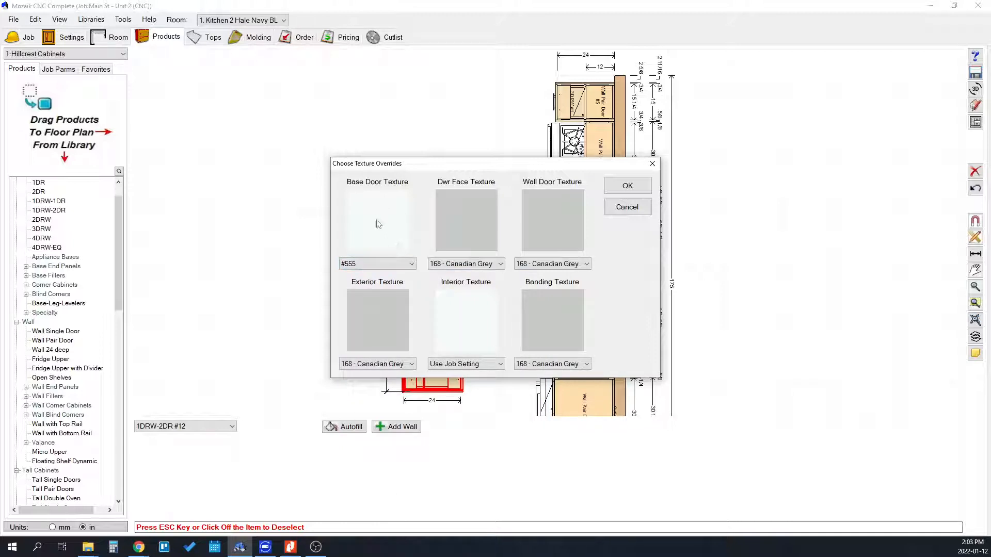
{"action": "mouse_move", "coordinate": [374, 216]}
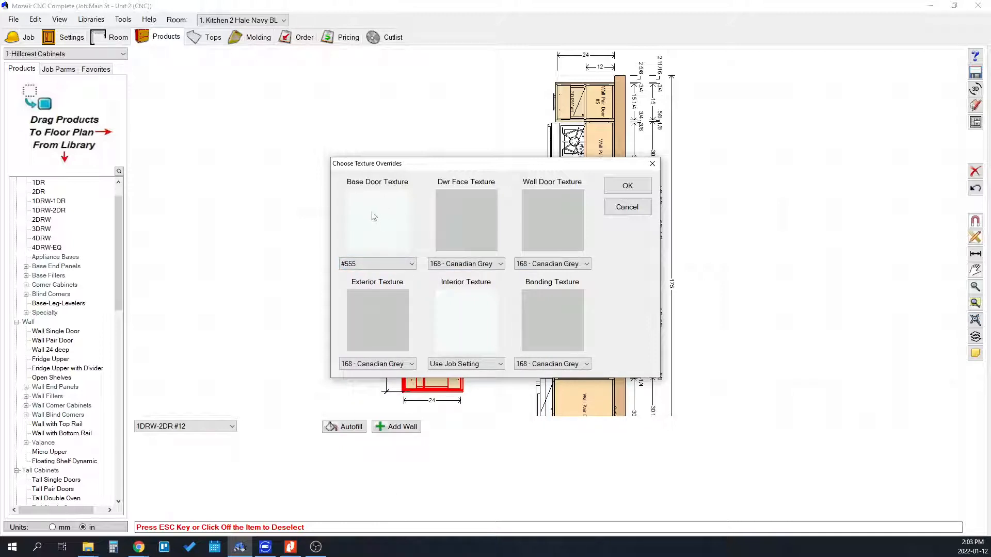
{"action": "left_click", "coordinate": [378, 219]}
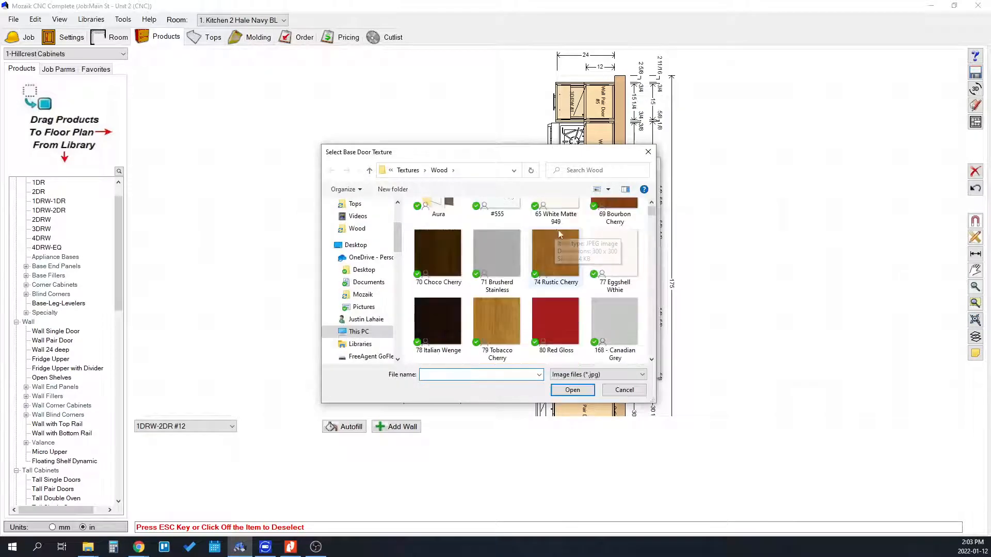
Choose Benjamin Moore Green Gables 2041-30 for the base door and drawer face textures.
{"action": "scroll", "scroll_direction": "down", "scroll_amount": 3}
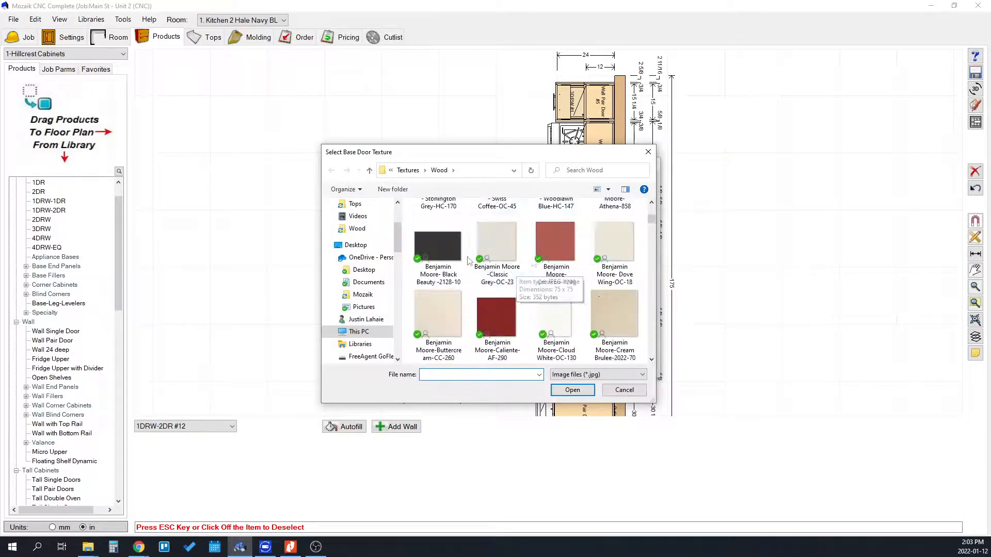
{"action": "scroll", "scroll_direction": "down", "scroll_amount": 3}
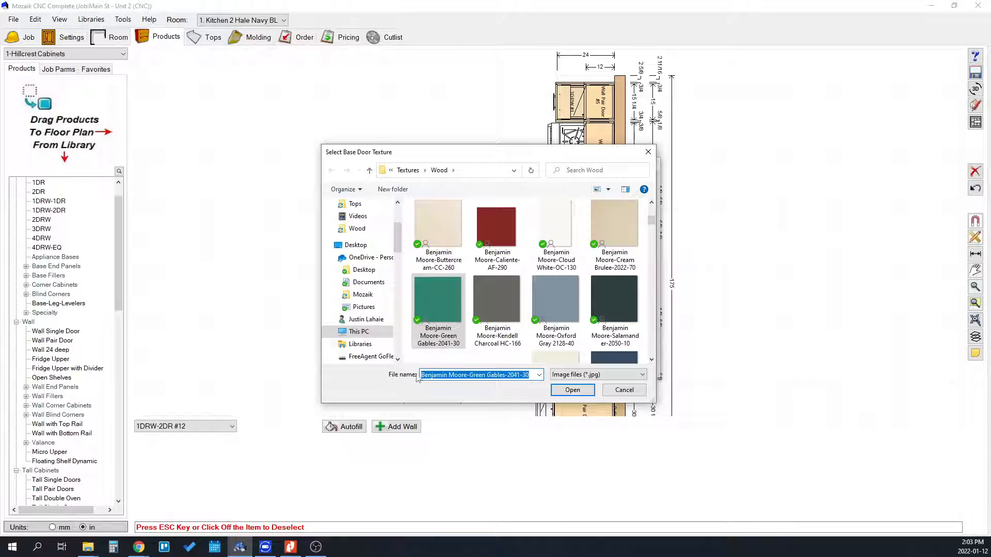
{"action": "right_click", "coordinate": [476, 374]}
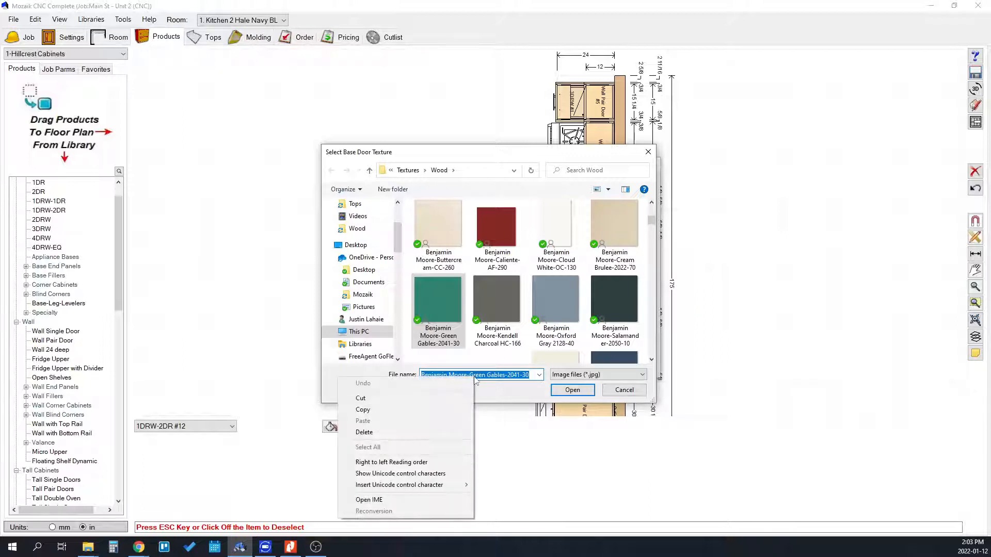
{"action": "left_click", "coordinate": [572, 458]}
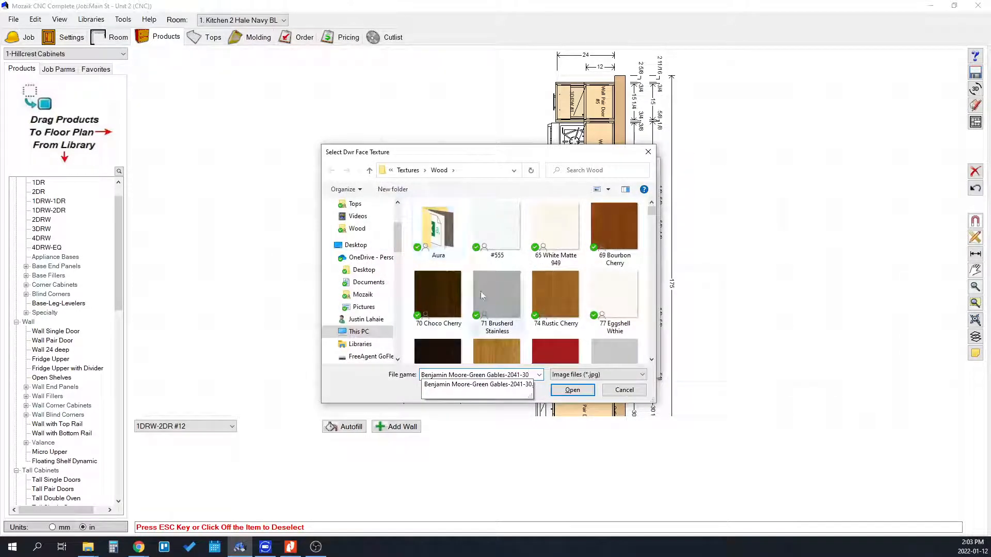
{"action": "left_click", "coordinate": [572, 390]}
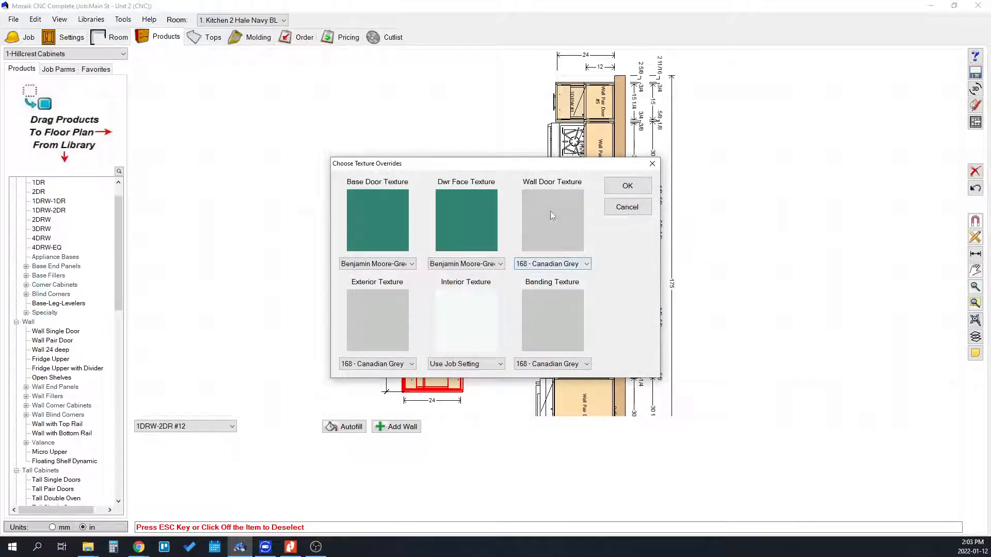
Give the wall door, exterior and banding textures Green Gables and close the overrides.
{"action": "left_click", "coordinate": [552, 220]}
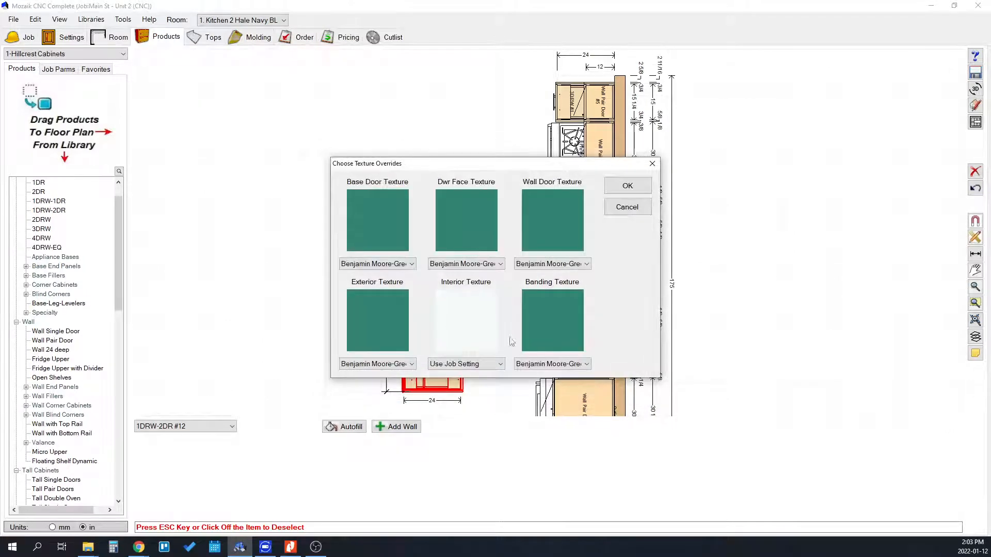
{"action": "left_click", "coordinate": [627, 186]}
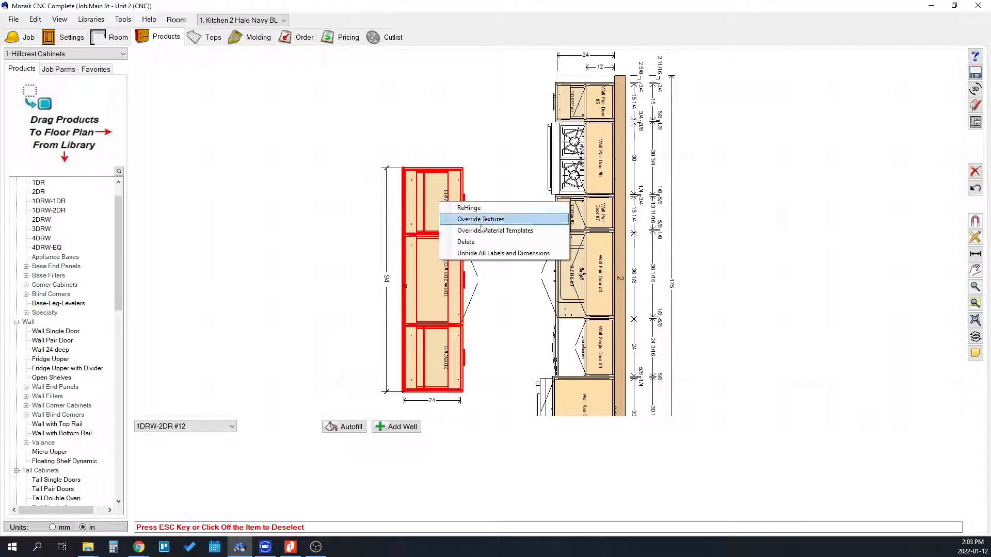
Apply Green Gables to all island cabinet textures and show the island green in the 3D room viewer.
{"action": "left_click", "coordinate": [480, 219]}
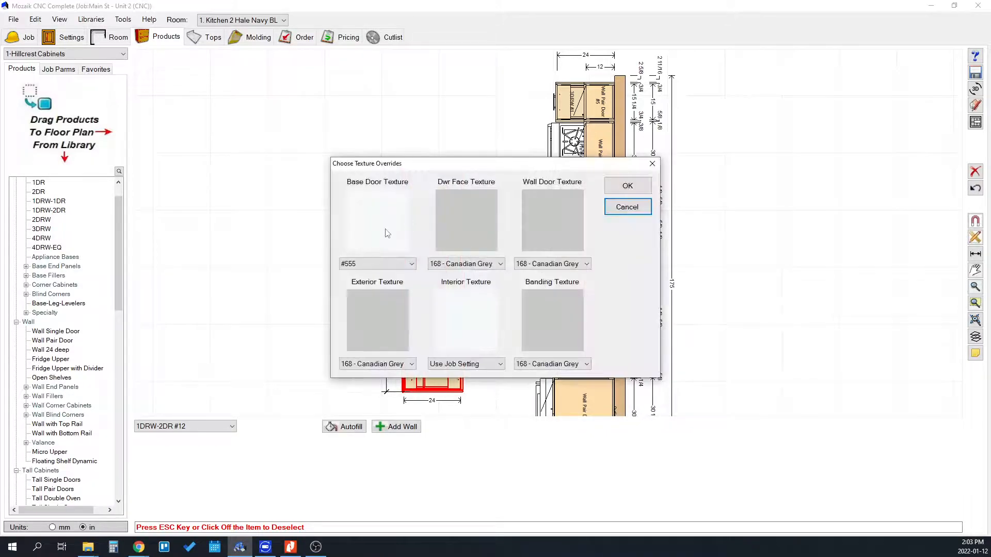
{"action": "left_click", "coordinate": [378, 219]}
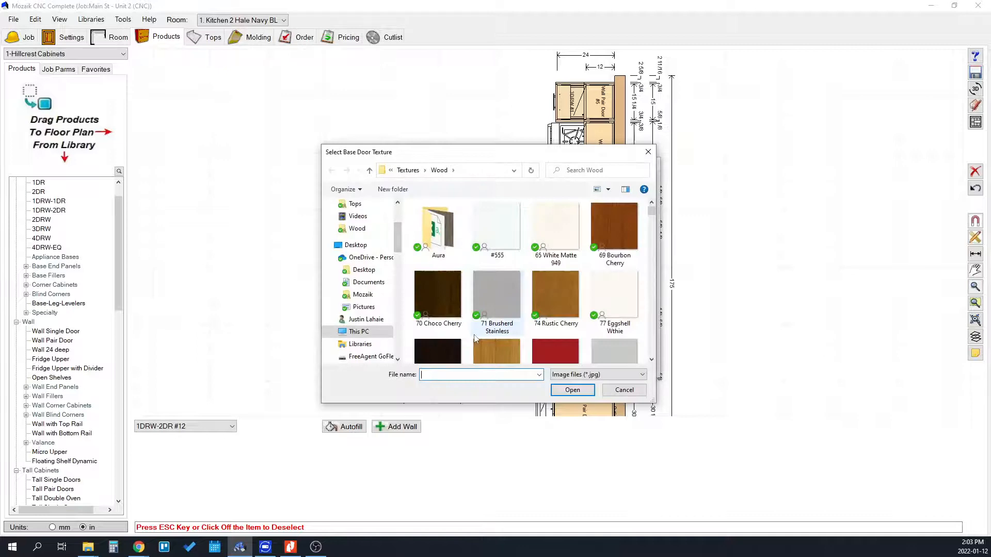
{"action": "mouse_move", "coordinate": [496, 297]}
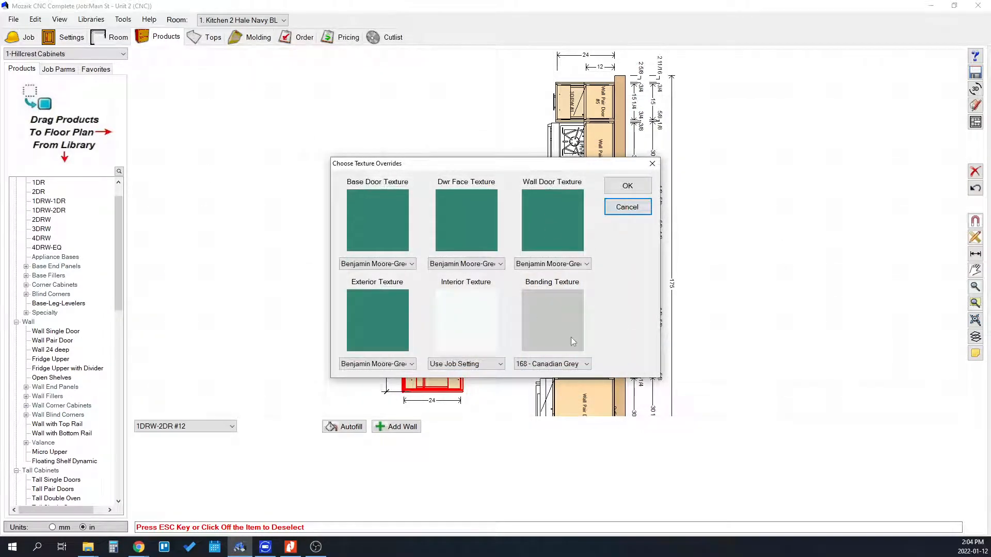
{"action": "mouse_move", "coordinate": [544, 325]}
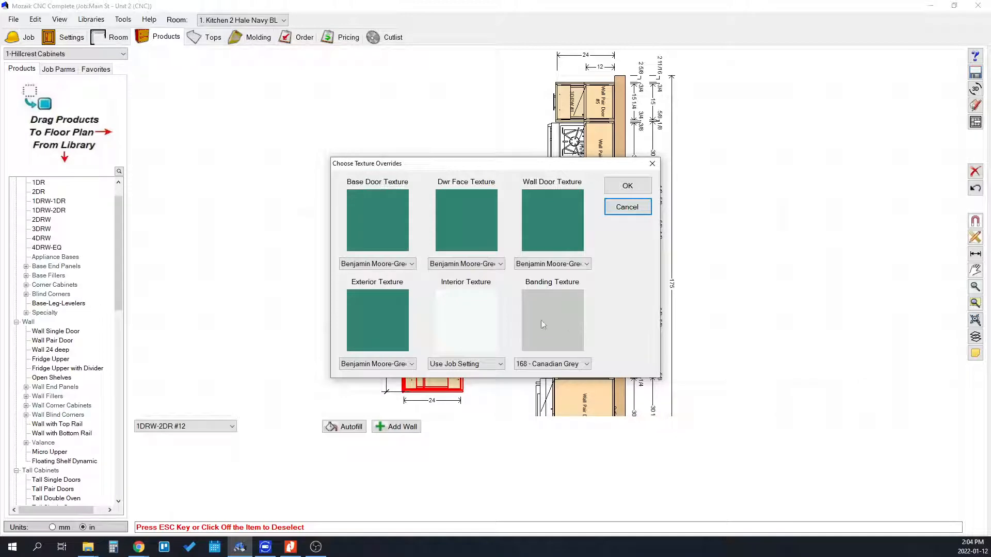
{"action": "left_click", "coordinate": [552, 320]}
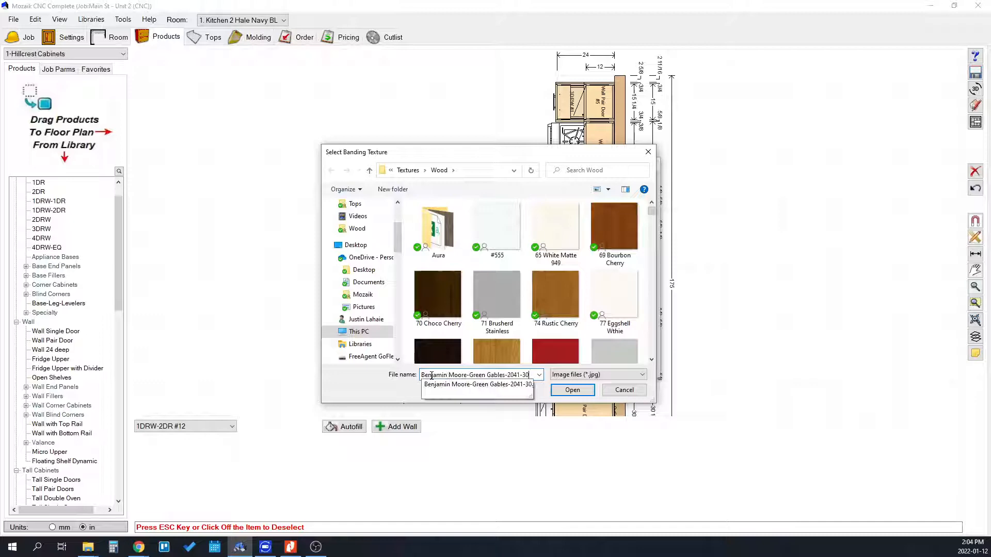
{"action": "left_click", "coordinate": [572, 390]}
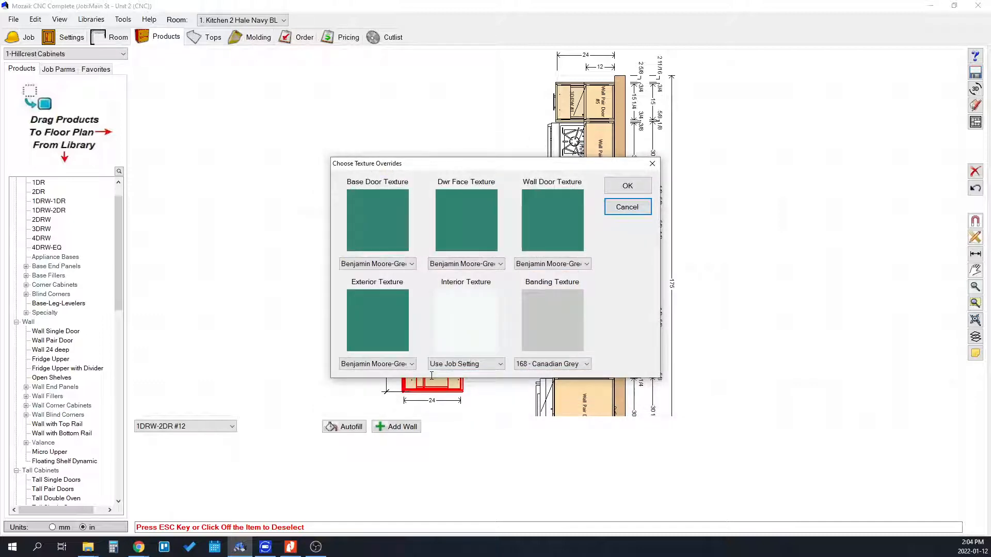
{"action": "left_click", "coordinate": [628, 186]}
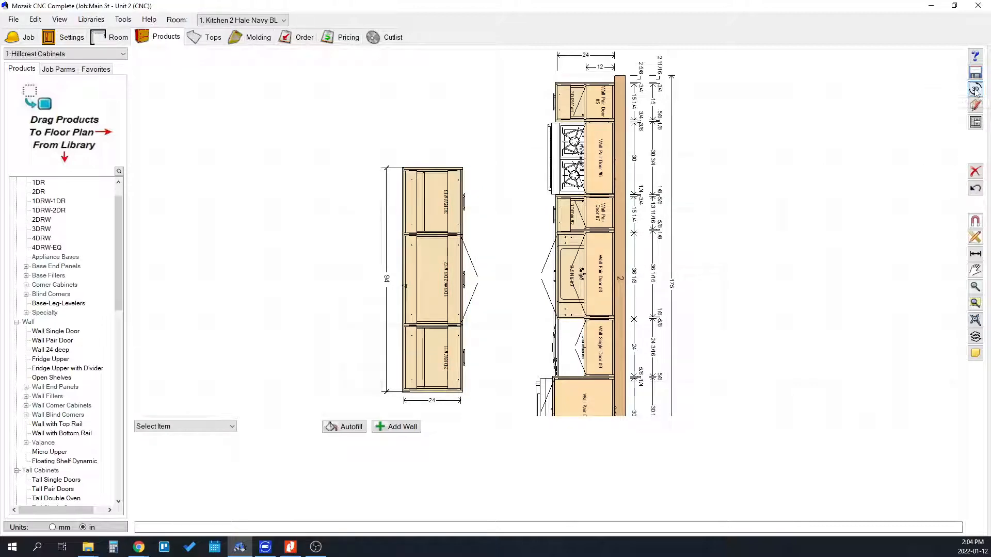
{"action": "left_click", "coordinate": [975, 89]}
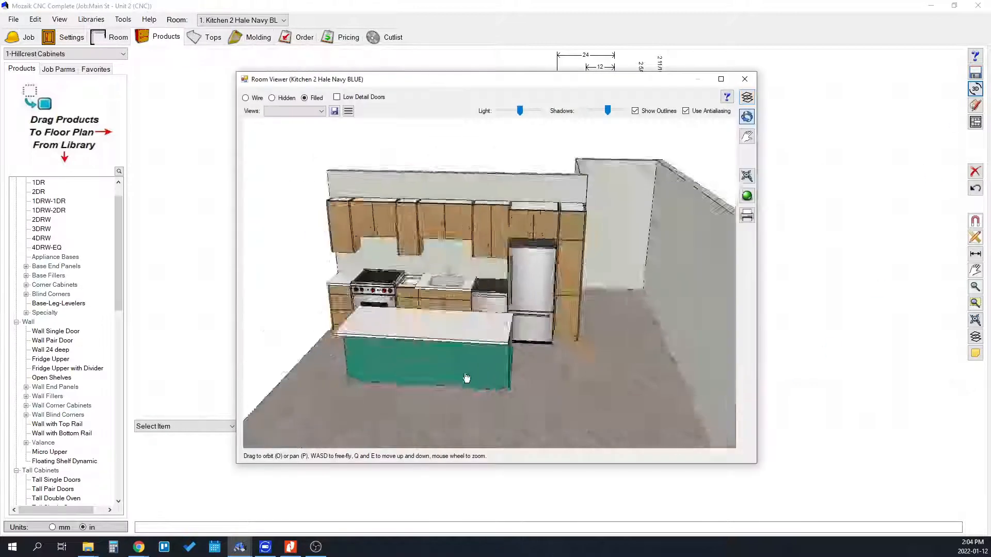